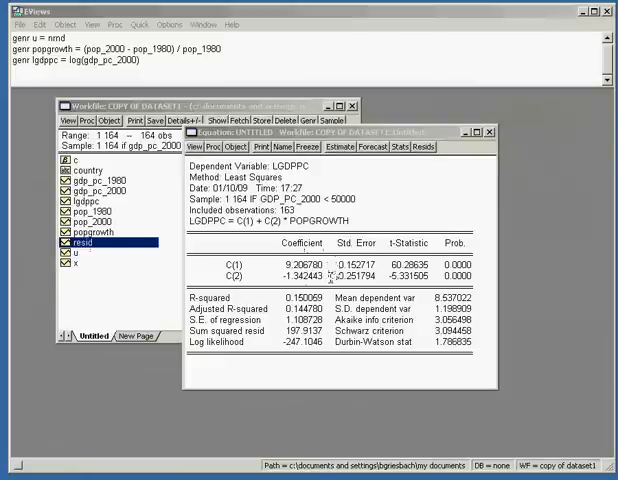
{"action": "mouse_move", "coordinate": [330, 275]}
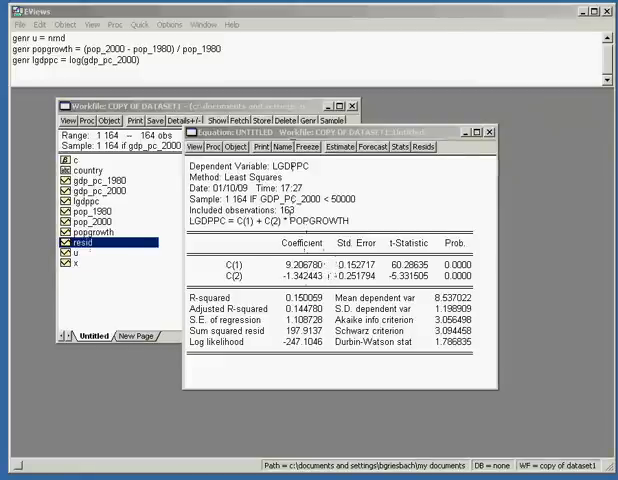